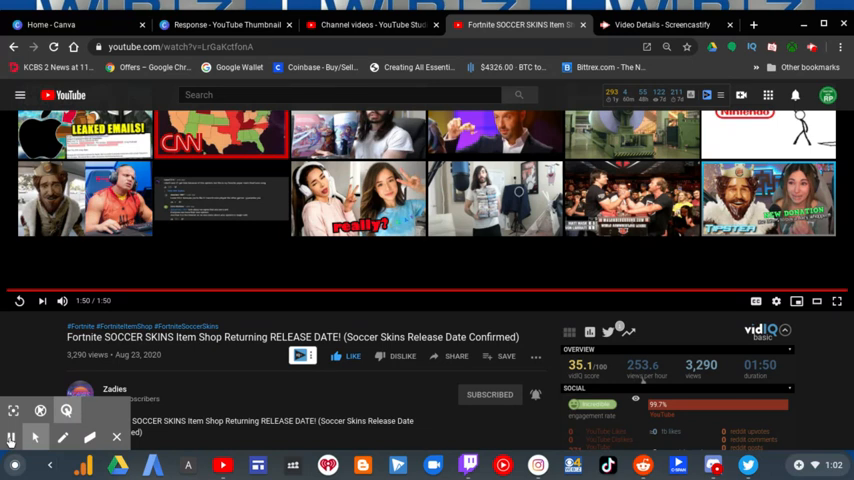
- Scroll down to the comments section under the Fortnite SOCCER SKINS video
scroll("down", 3)
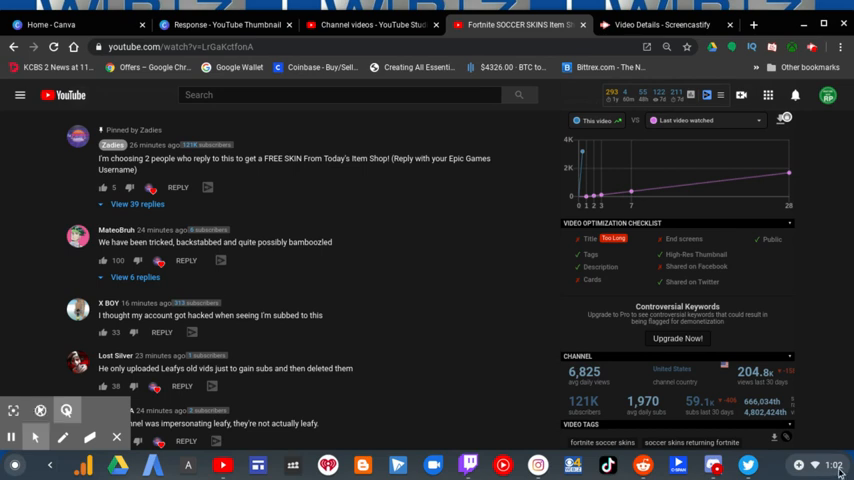
left_click(832, 464)
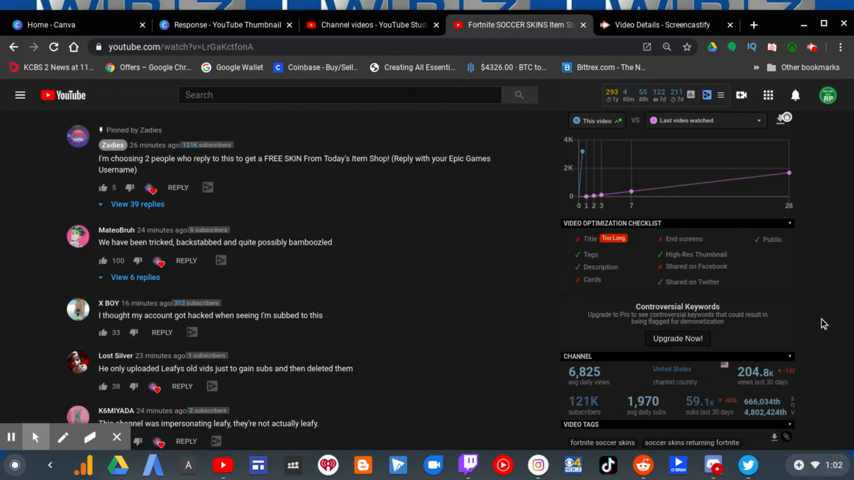
mouse_move(36, 312)
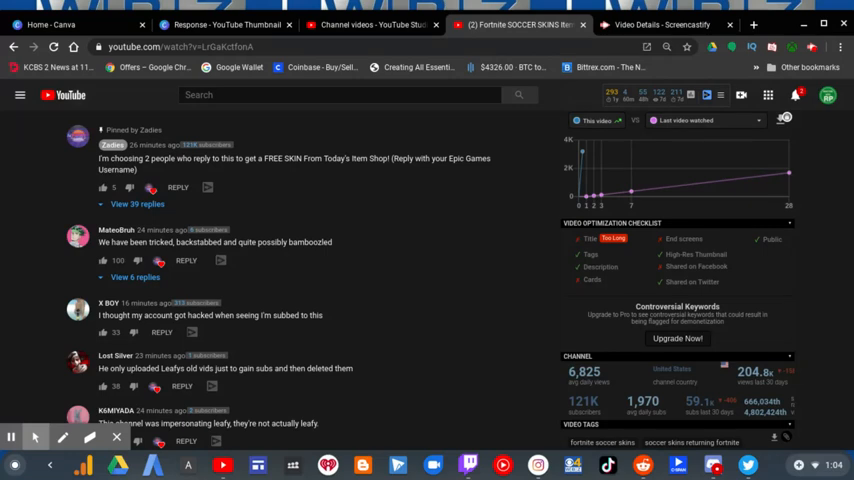
mouse_move(44, 286)
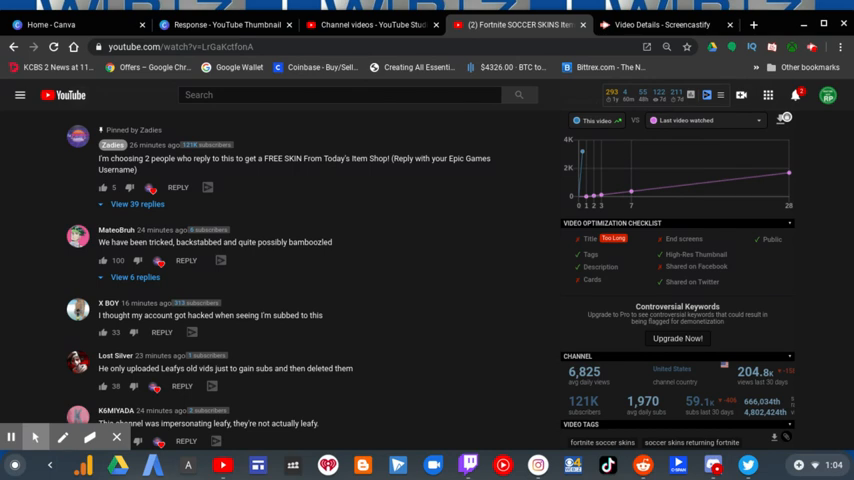
- Read further down the comments about the Leafy impersonation, then switch to the Drive screenshot
scroll("down", 3)
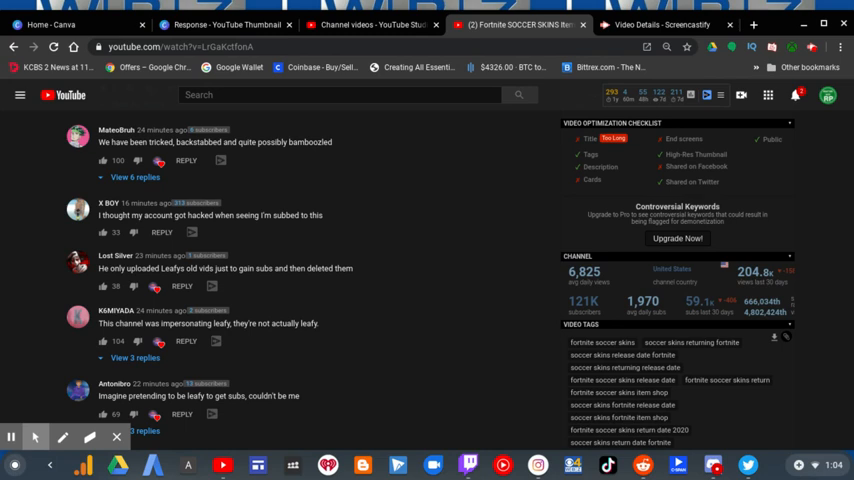
scroll("down", 3)
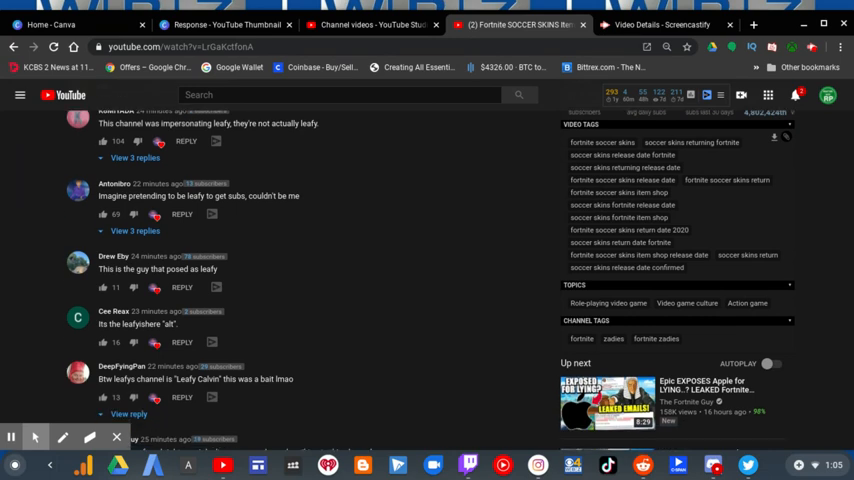
scroll("down", 3)
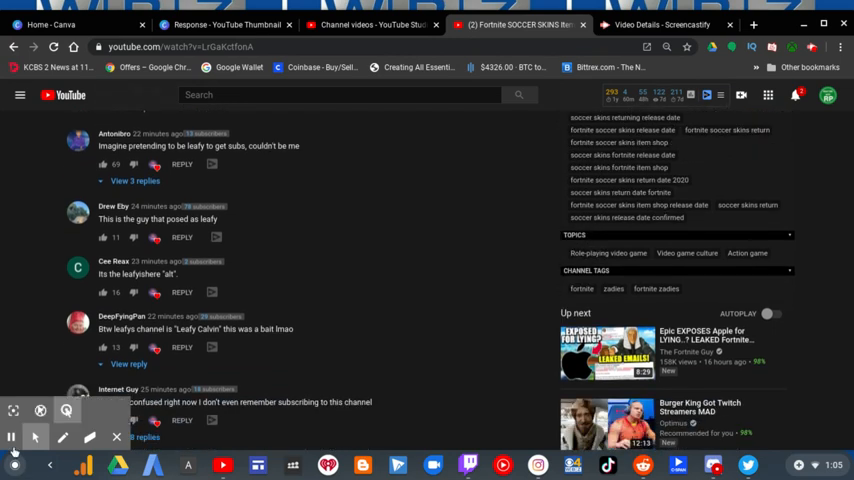
scroll("down", 3)
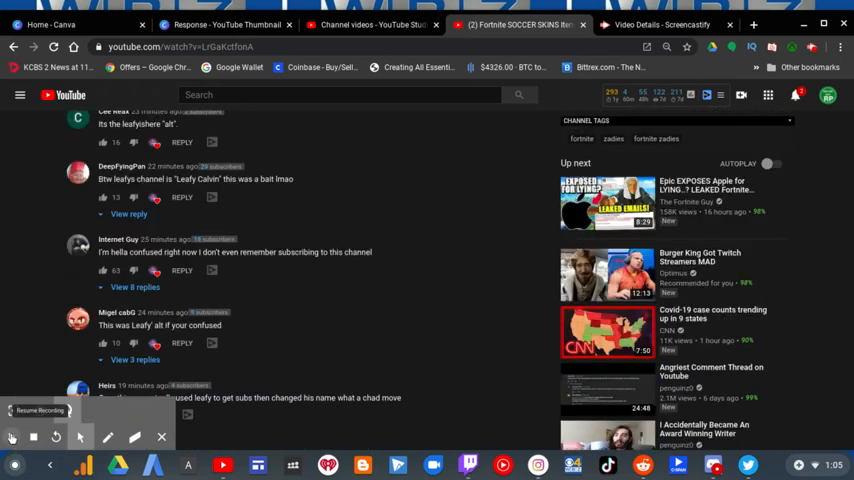
left_click(12, 436)
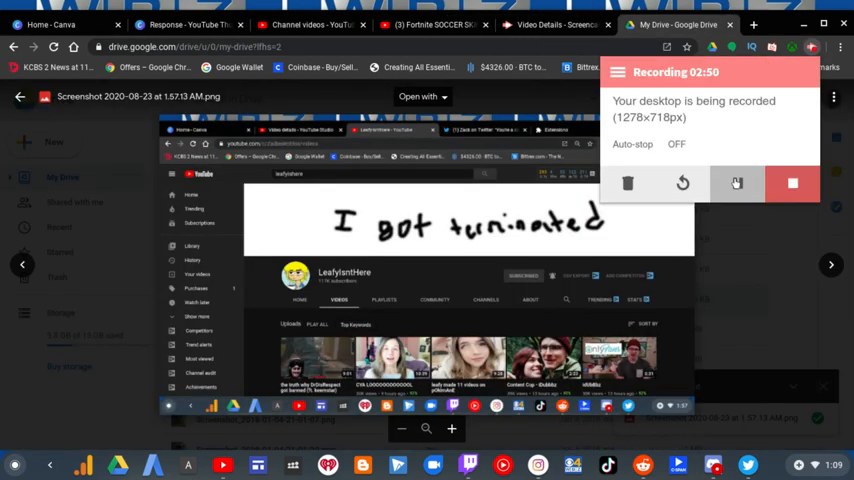
- Move from the terminated Leafy channel screenshot to the one showing its About page
left_click(736, 184)
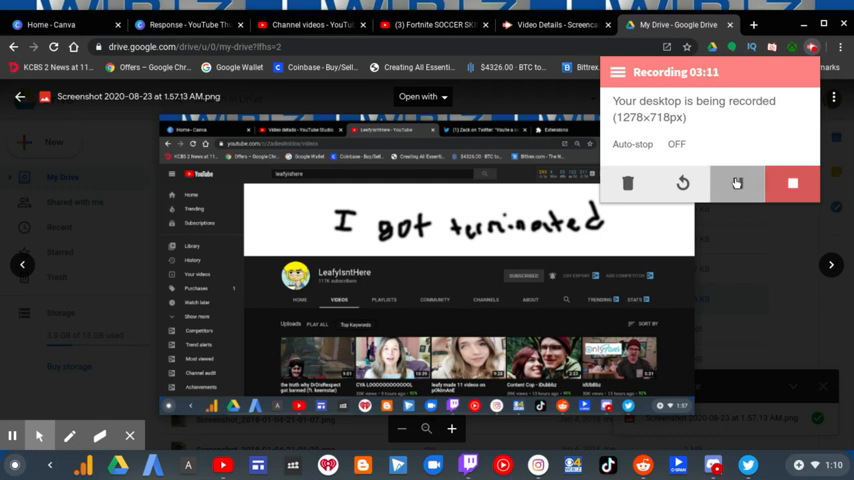
left_click(432, 24)
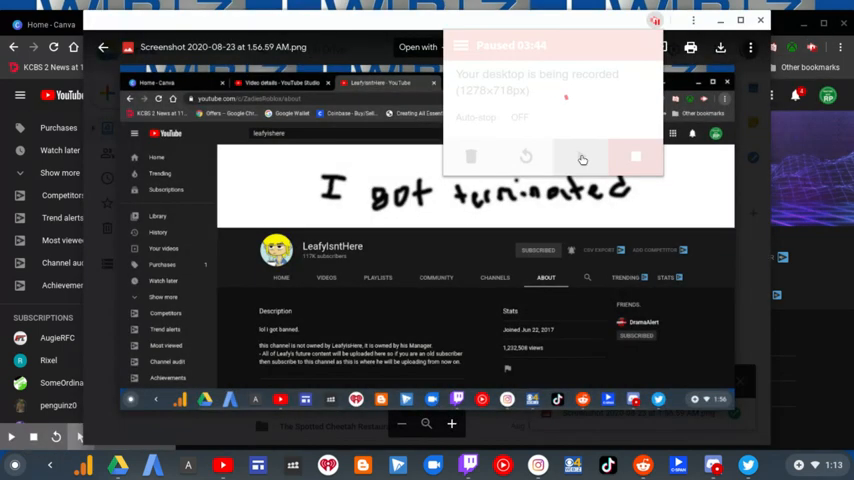
- Return to YouTube and open the Zadies channel home page
left_click(582, 156)
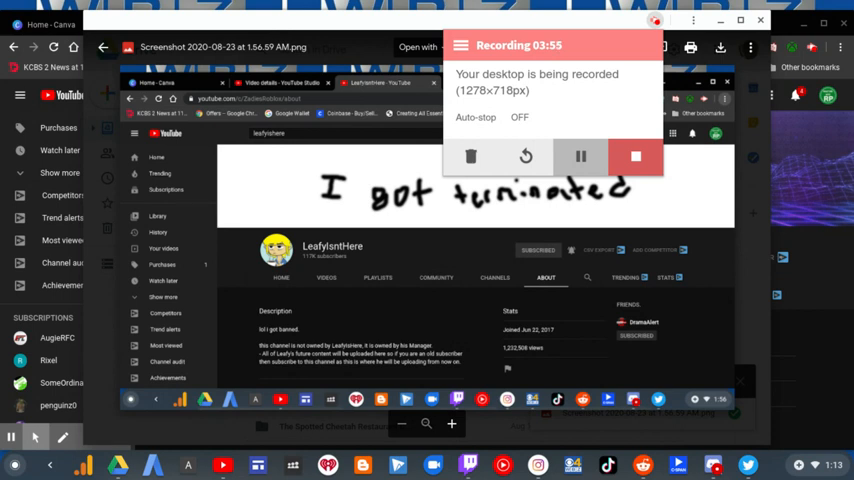
left_click(64, 436)
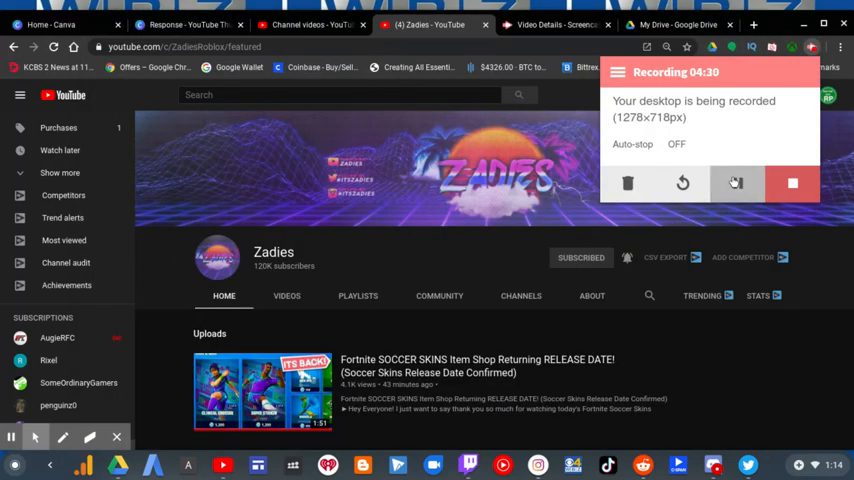
- Unsubscribe from the Zadies channel and confirm in the dialog
left_click(736, 184)
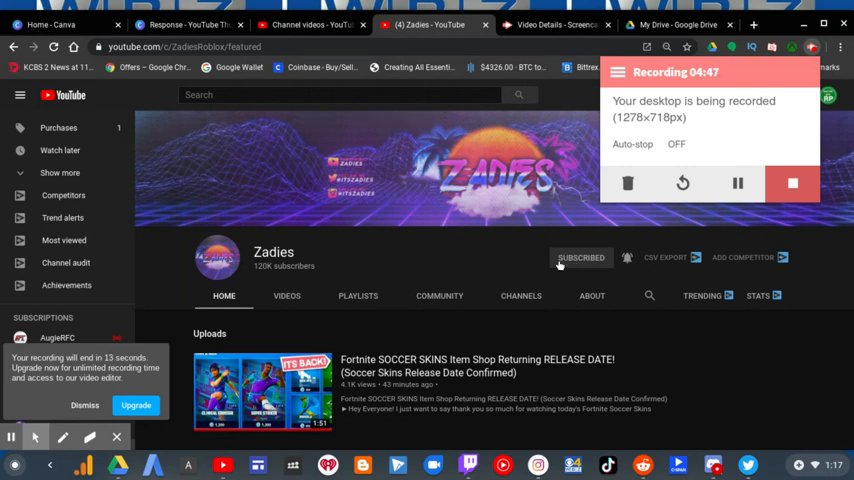
left_click(580, 258)
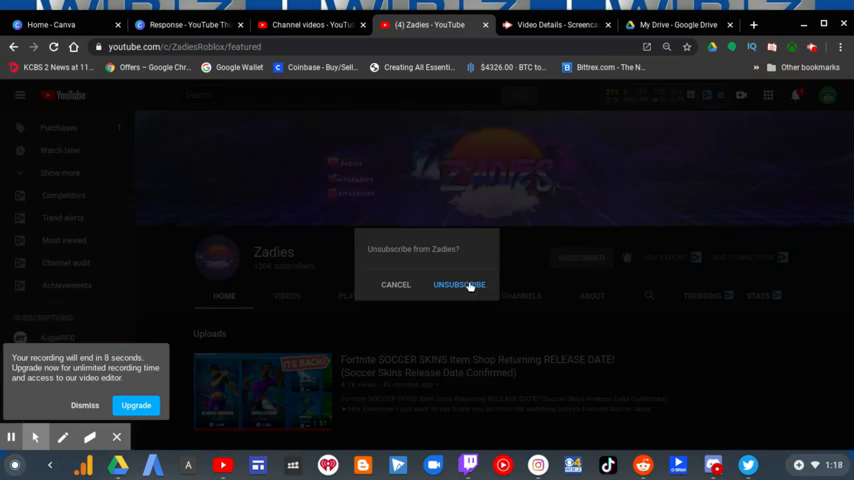
left_click(460, 284)
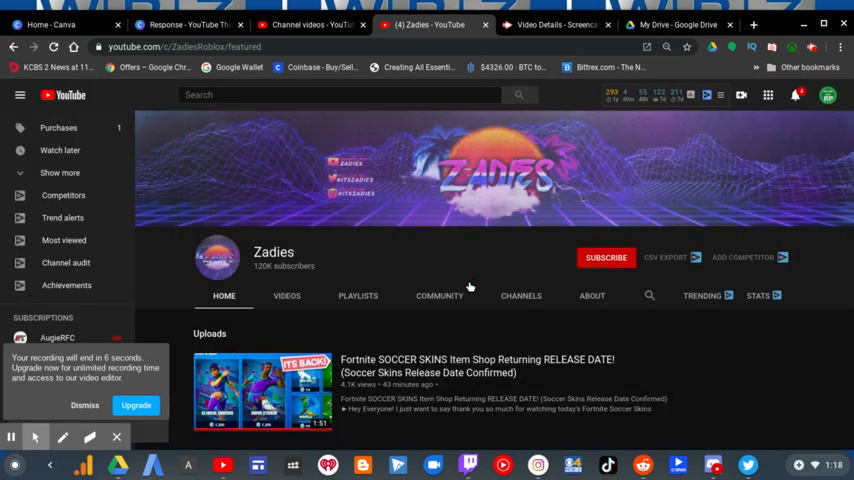